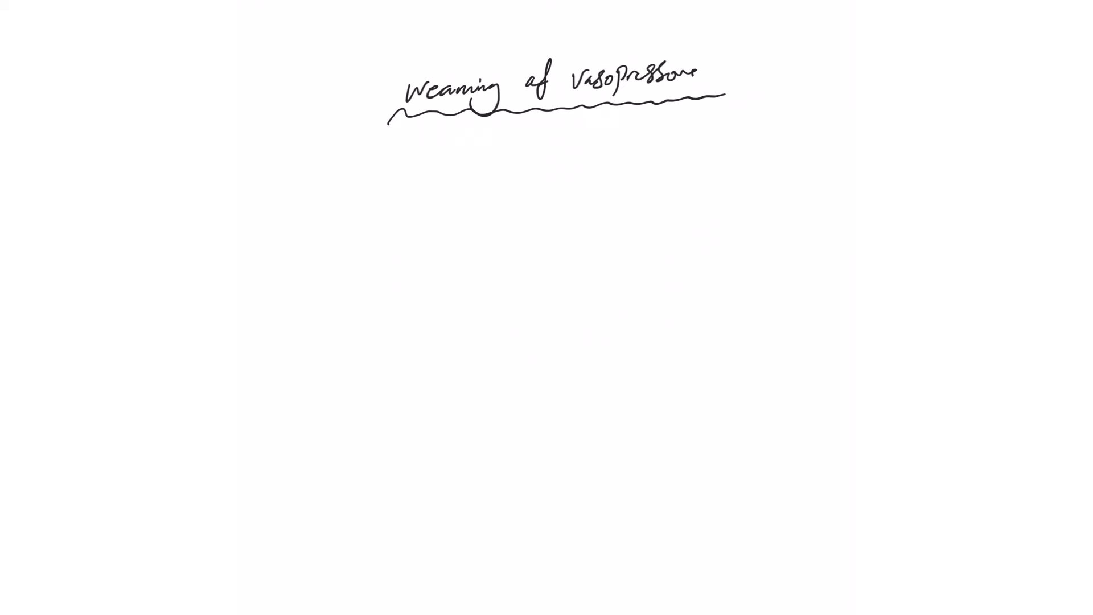
Handwrite the first bullet '- MAP ≥ 65' below the underlined title.
text(- M)
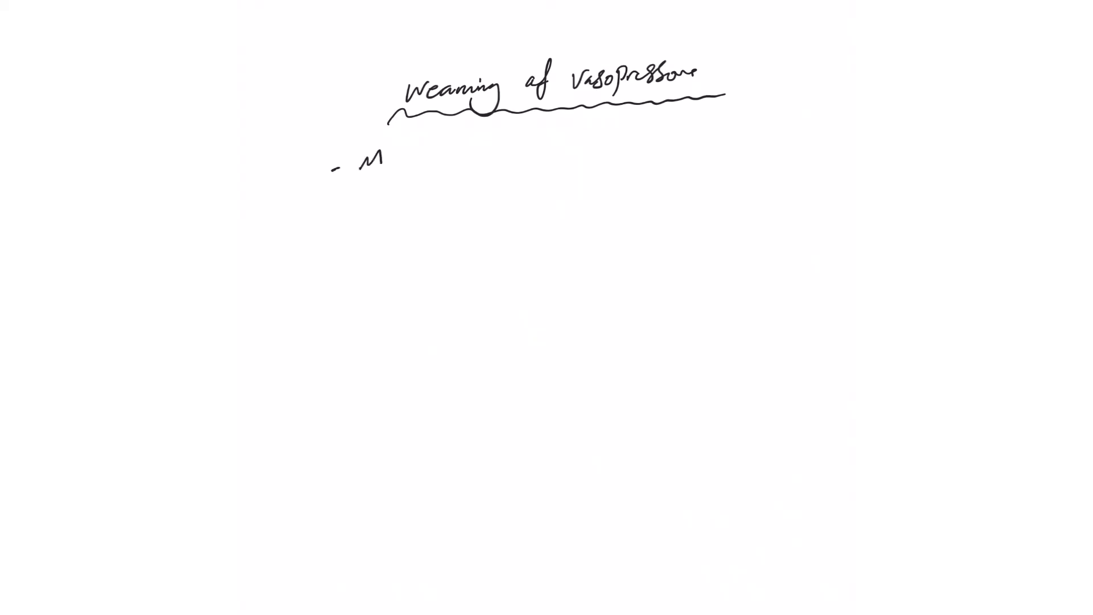
text(AP)
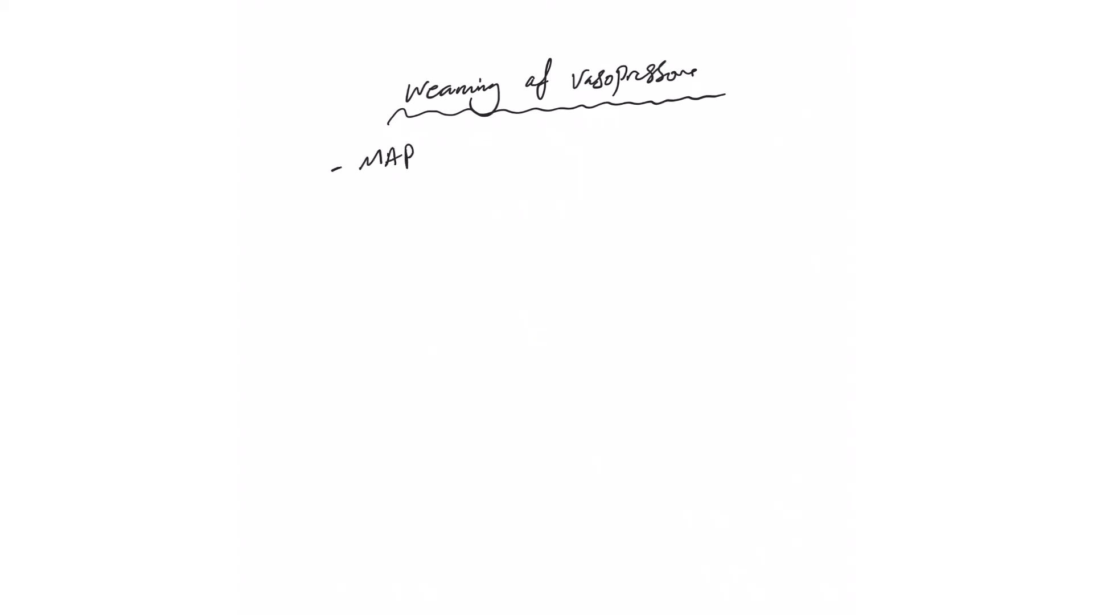
text(≥6)
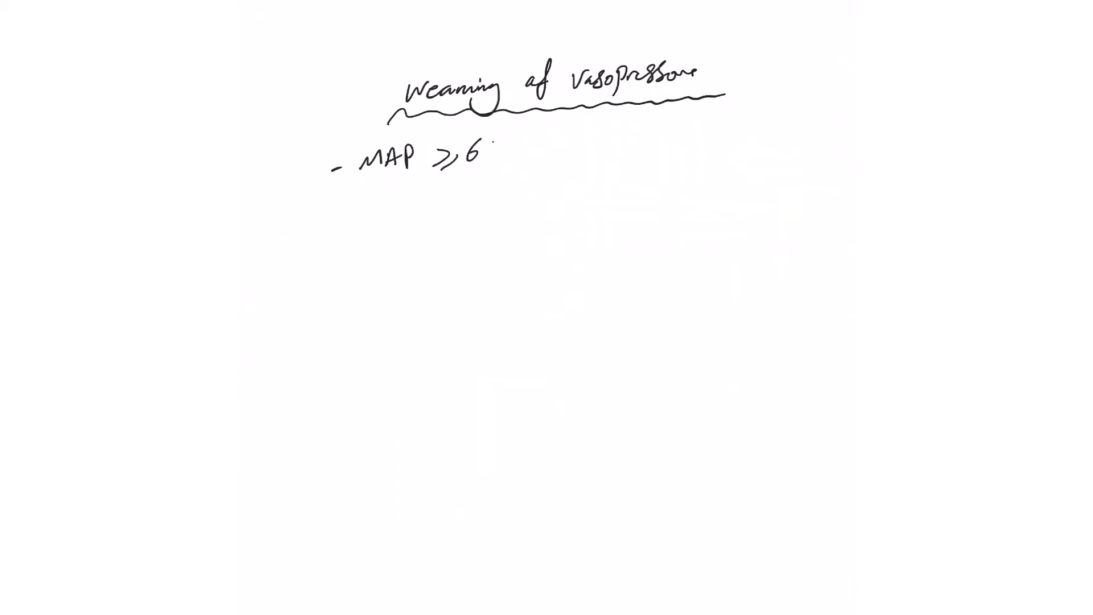
text(5)
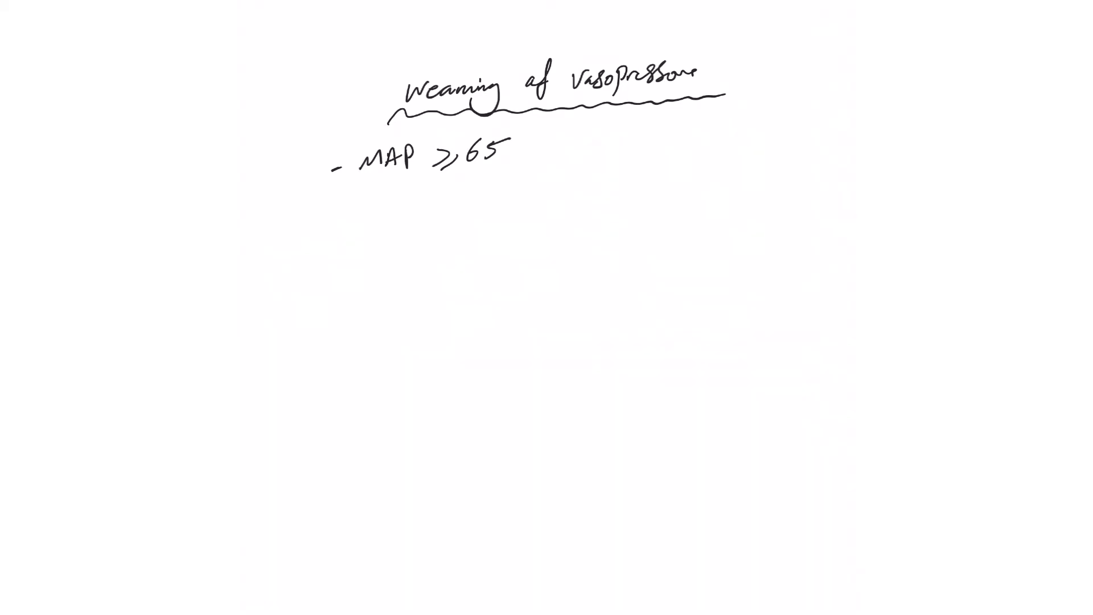
Double-underline MAP and write the formula '2/3 DBP + 1/3 SBP' beneath it.
drag(376, 179, 415, 180)
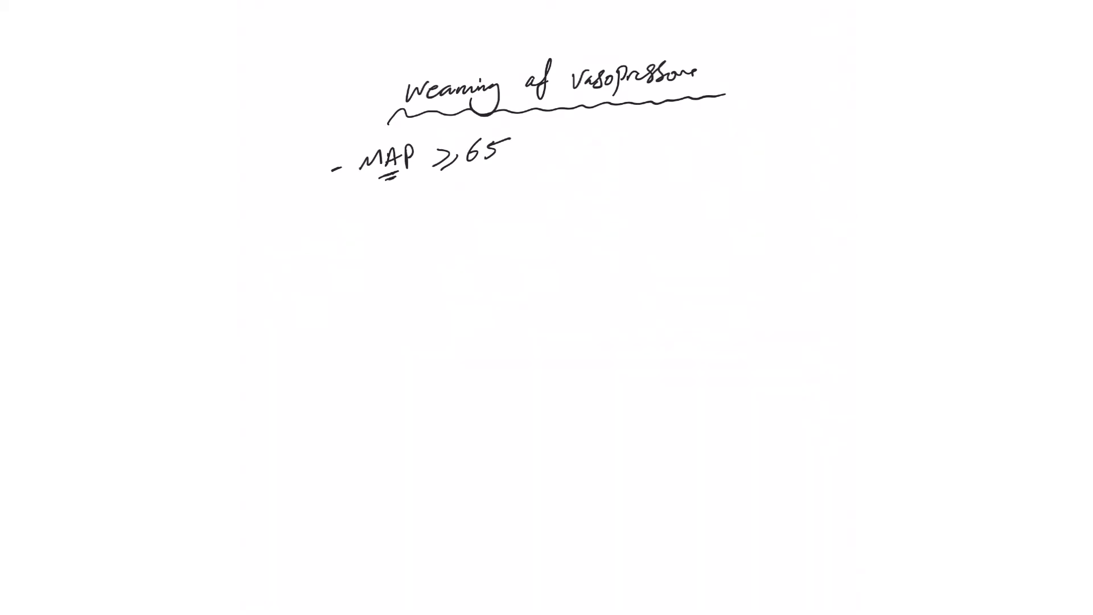
text(2/)
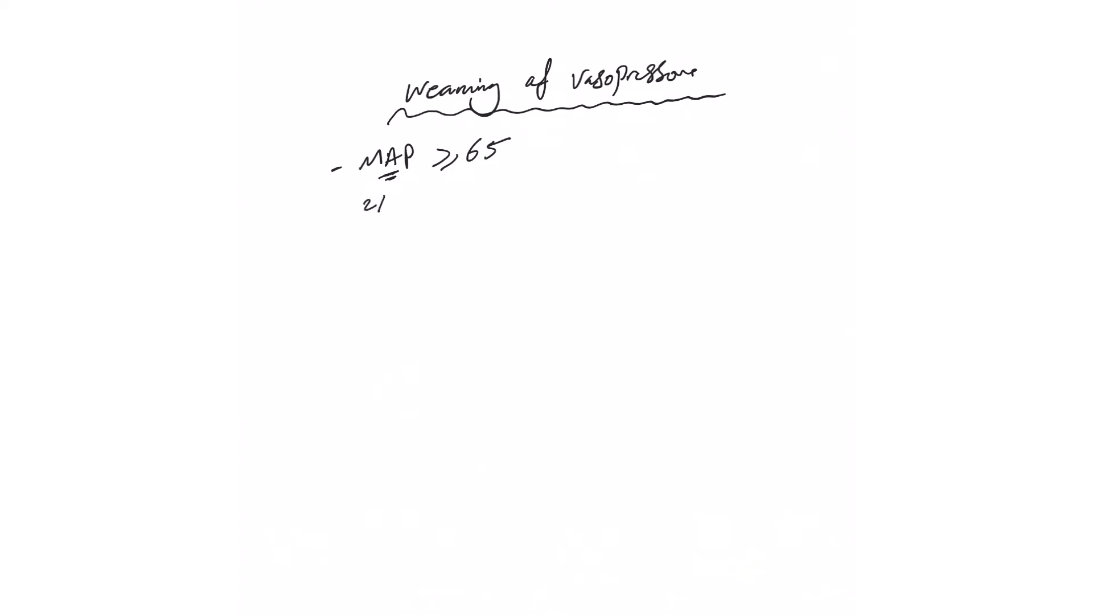
text(3 D)
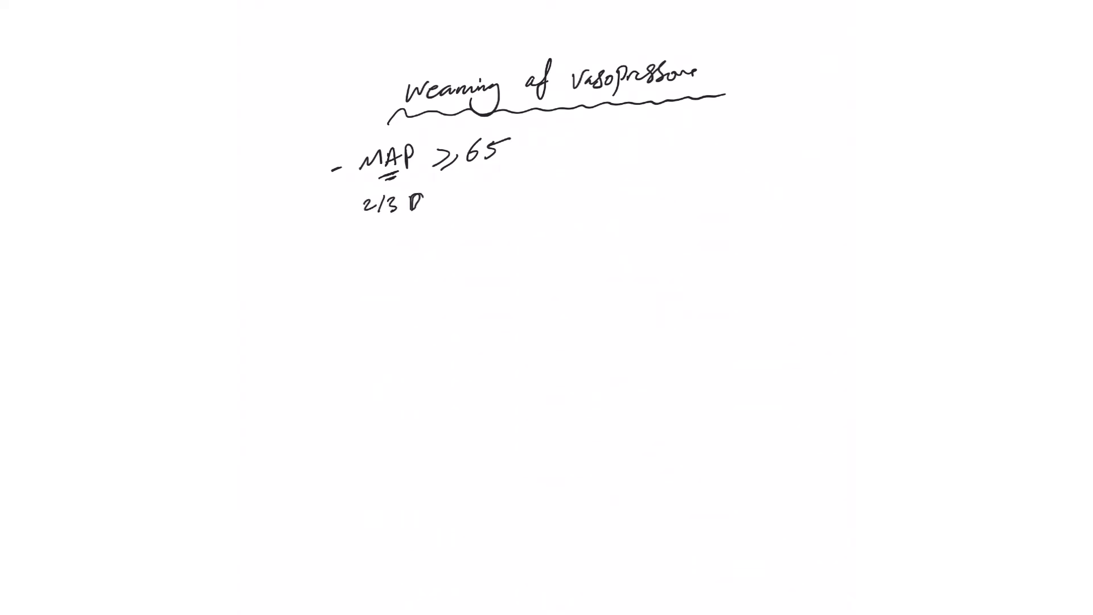
text(DBP +)
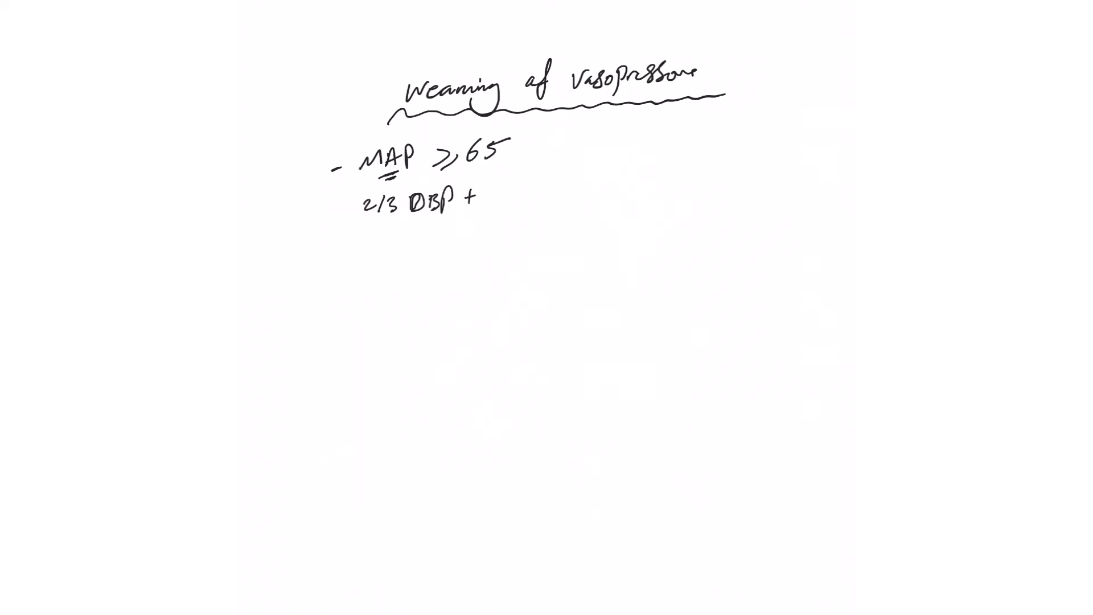
text(1/3S)
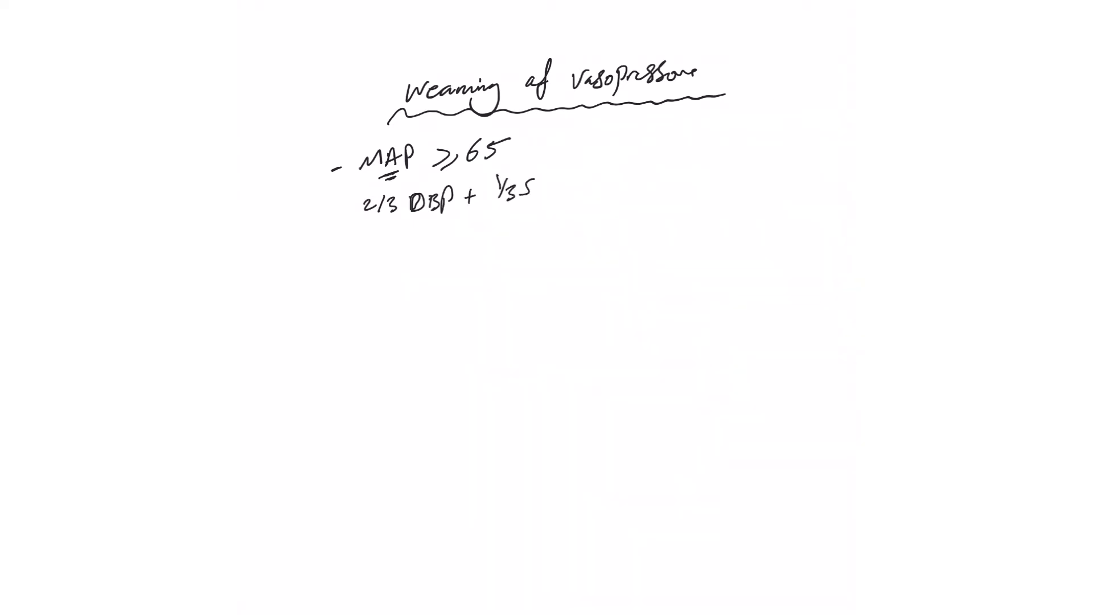
text(BP)
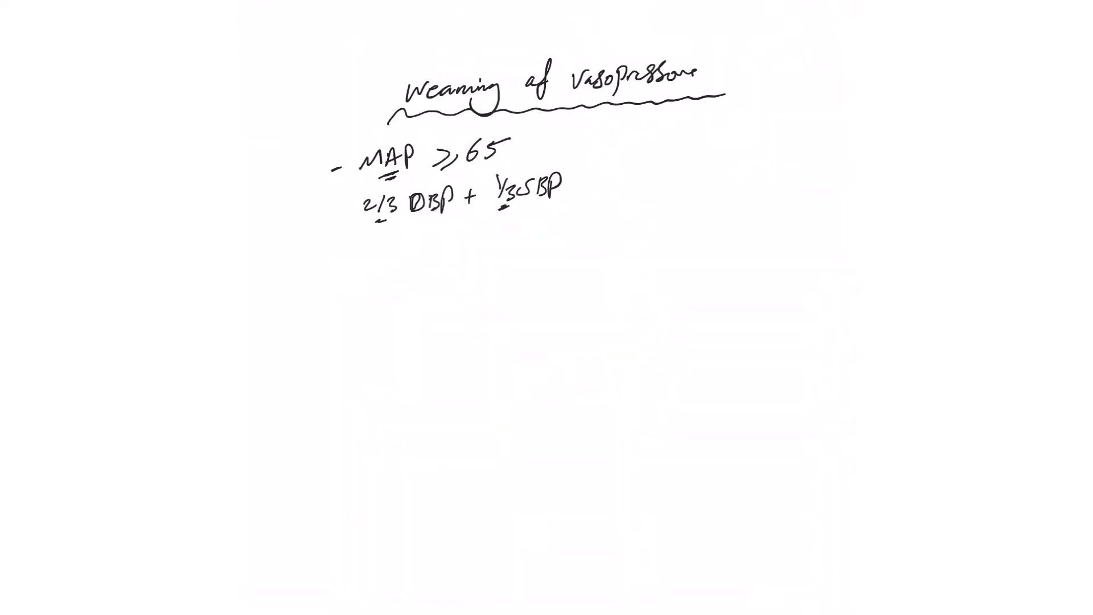
Write the weaning order 'Norepinephrine + vasopressin + epinephrine' on a new line.
text(Norepin)
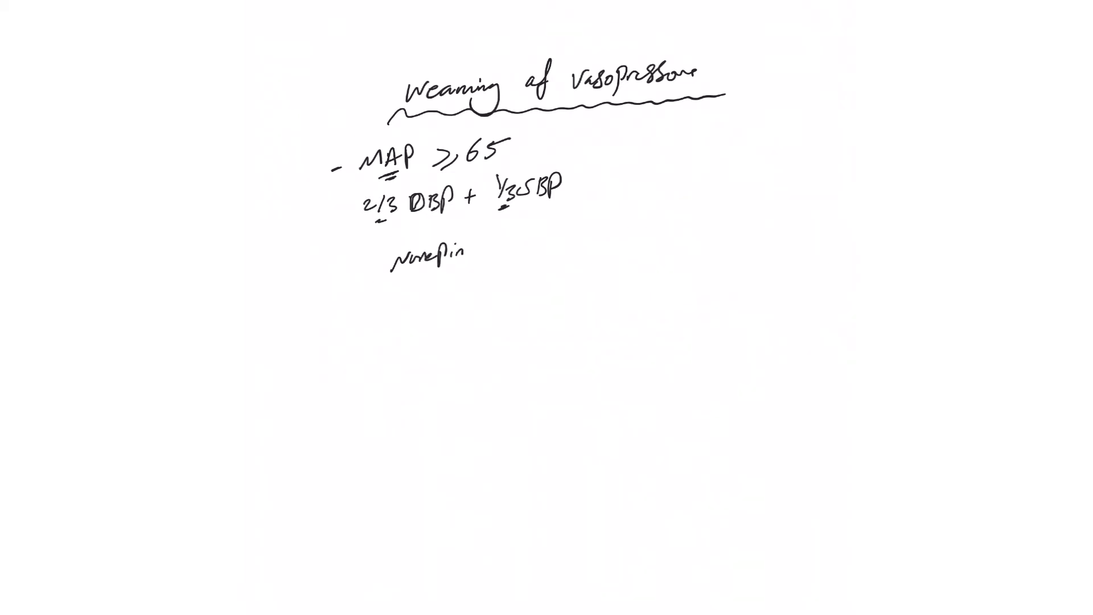
text(+ Vasopress)
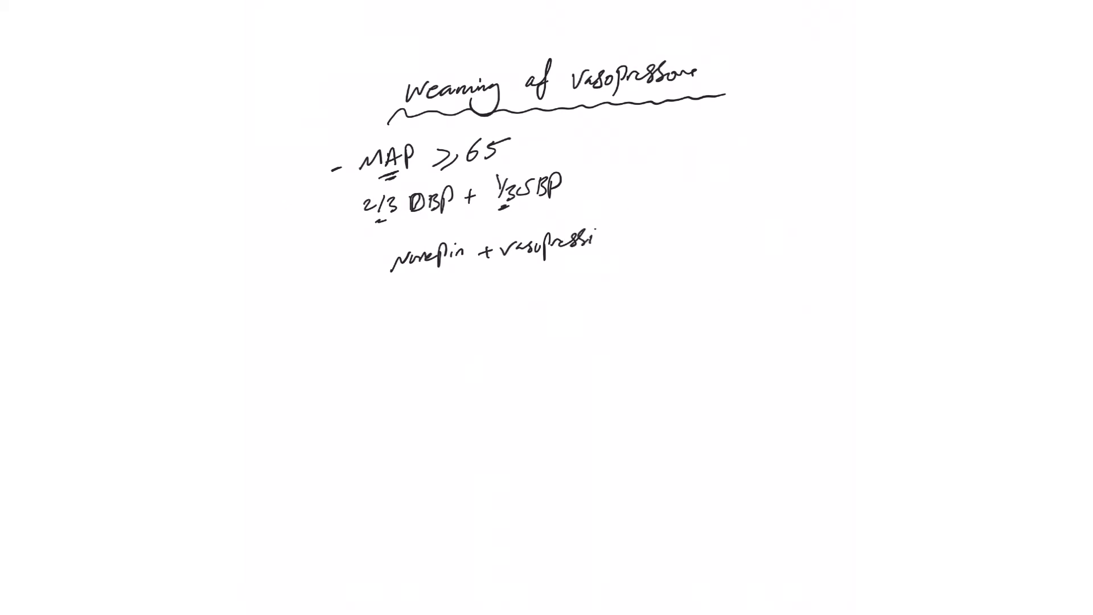
text(in +)
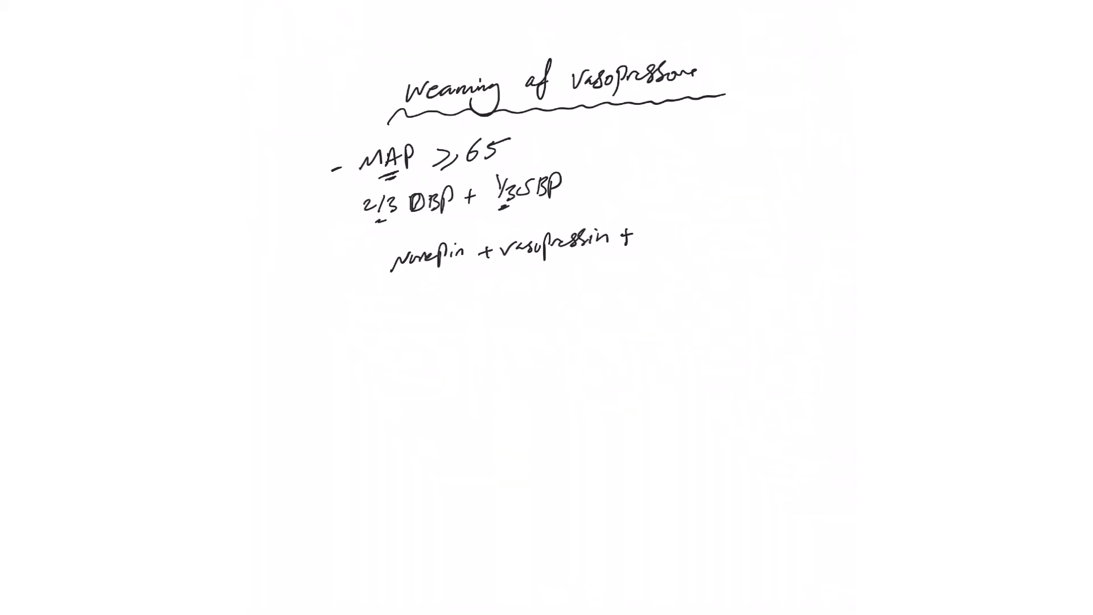
text(epinephrine)
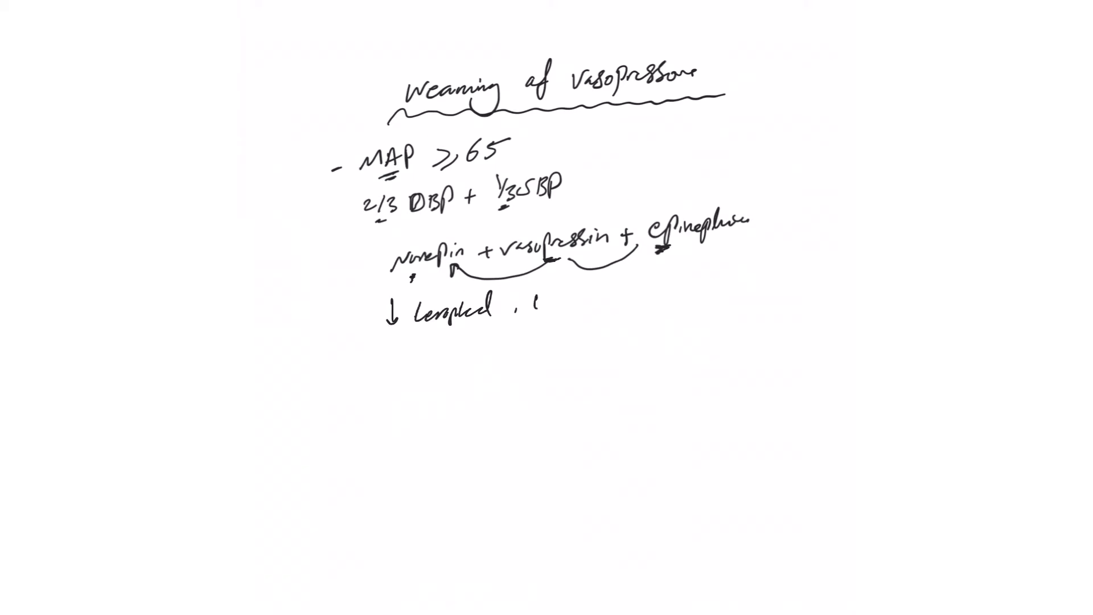
Write 'vasopressin at fixed dose' and underline the first word after the arrow.
text(vasopressin)
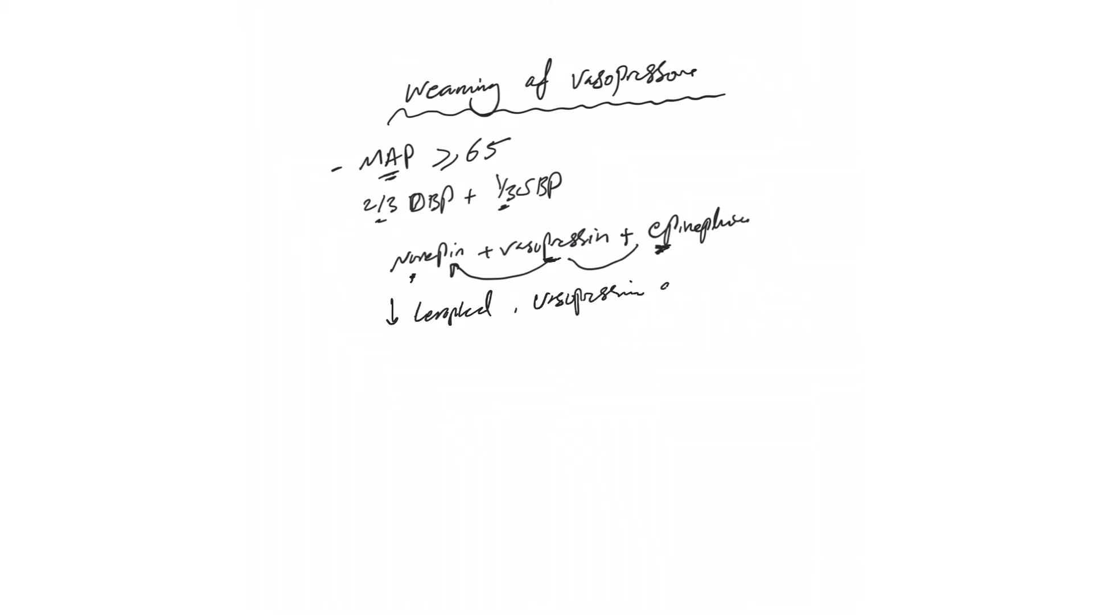
text(at fixed dose)
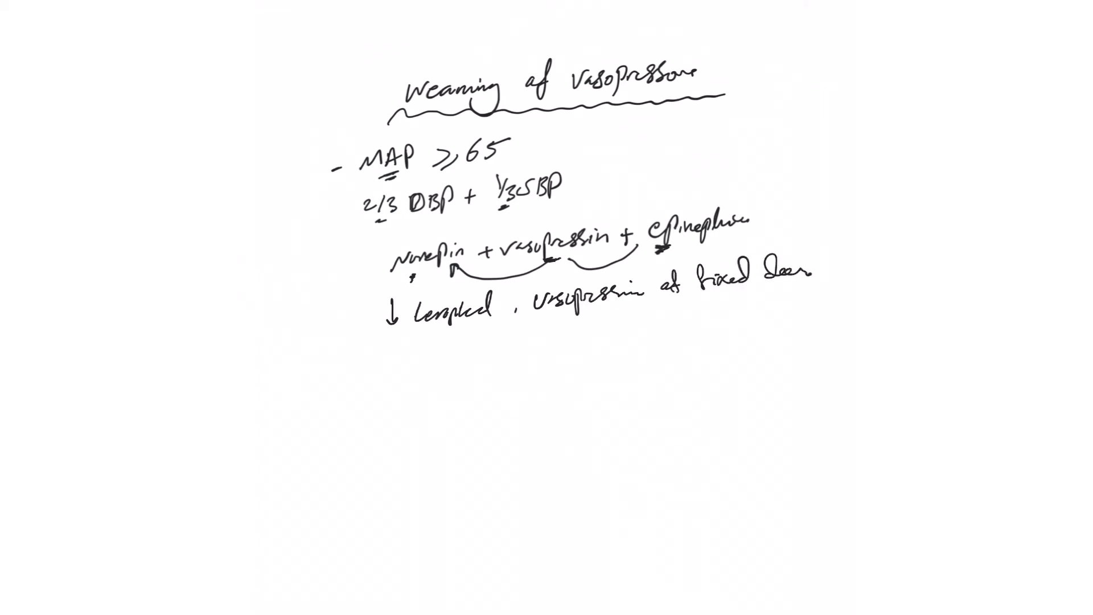
drag(418, 324, 460, 324)
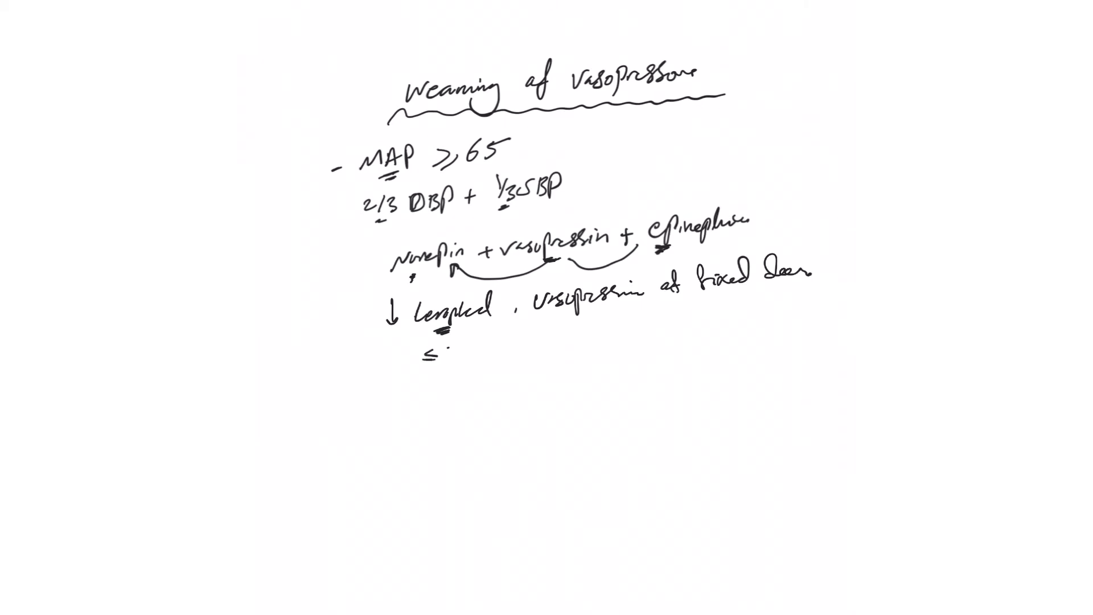
Add '≤5 mcg/min', underline vasopressin and the dose threshold, and append '+'.
text(5mc)
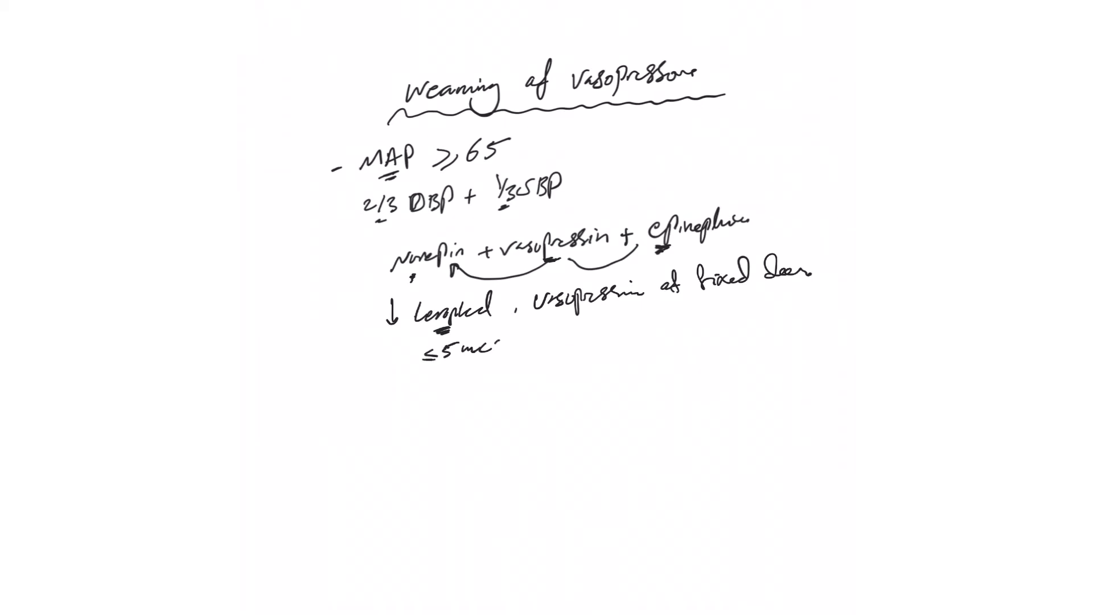
text(mcg/min)
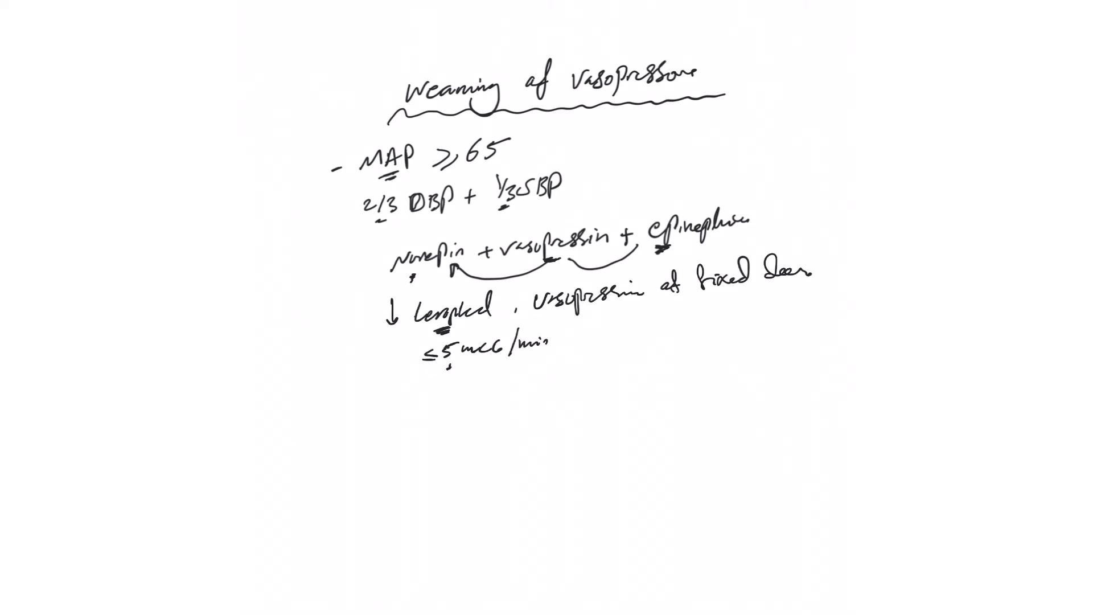
drag(537, 317, 635, 317)
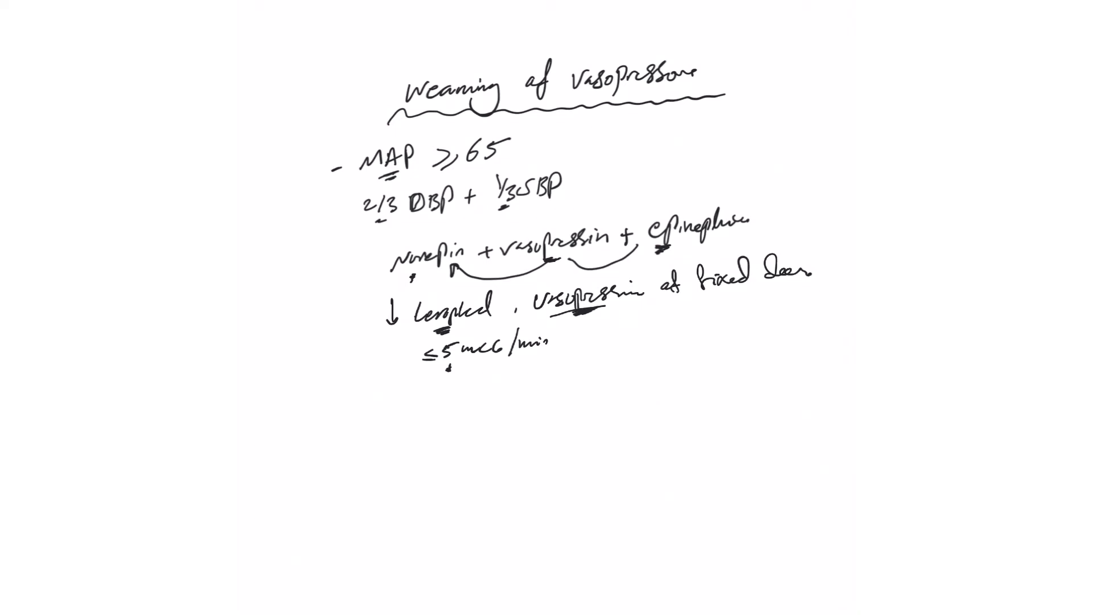
drag(408, 372, 453, 372)
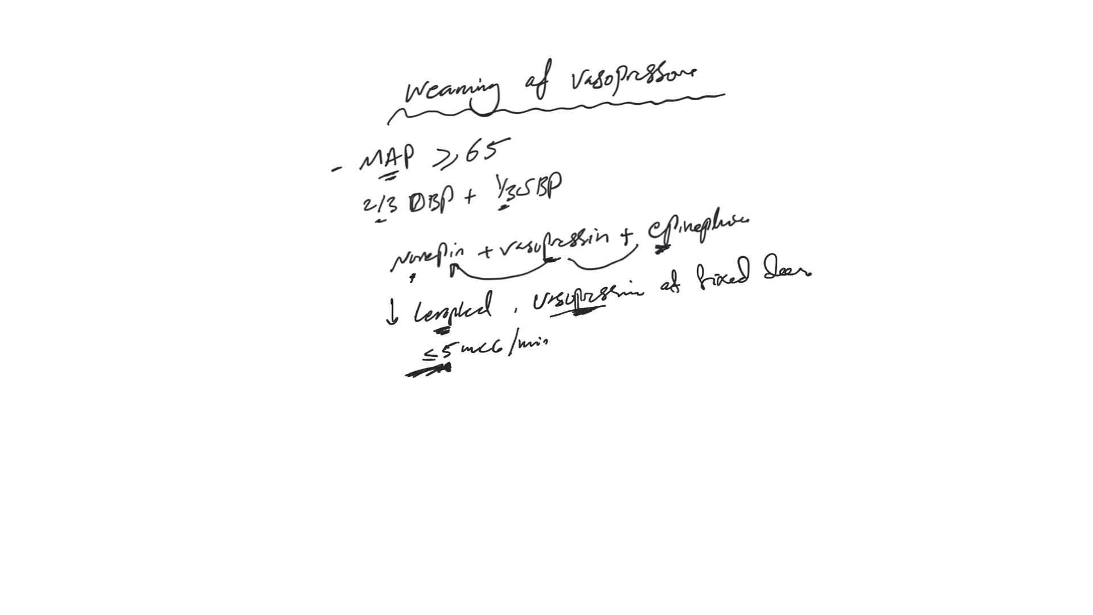
text(+)
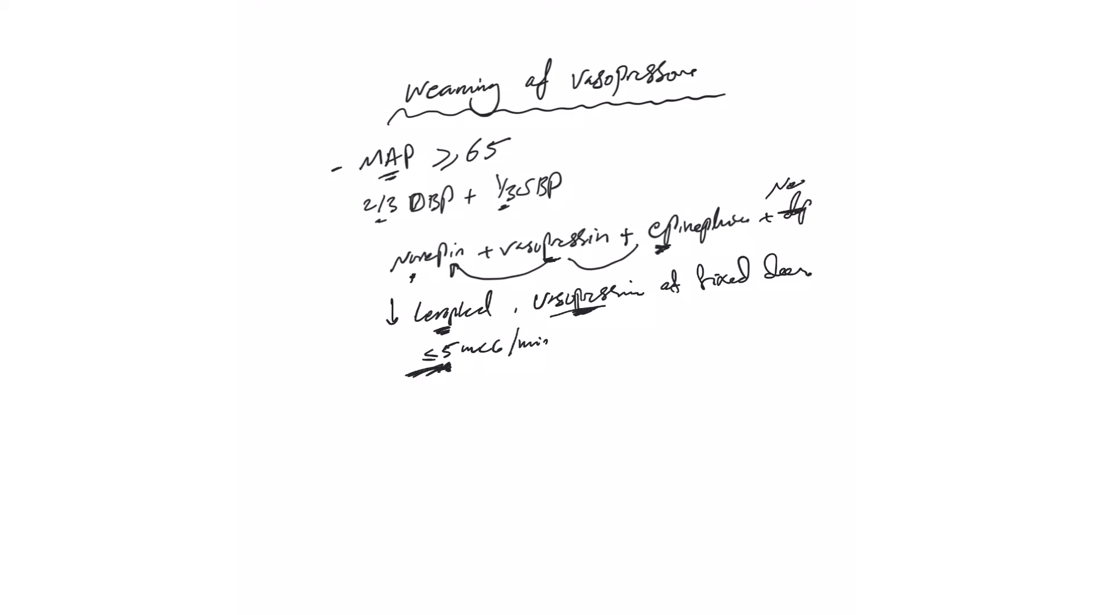
drag(801, 188, 848, 150)
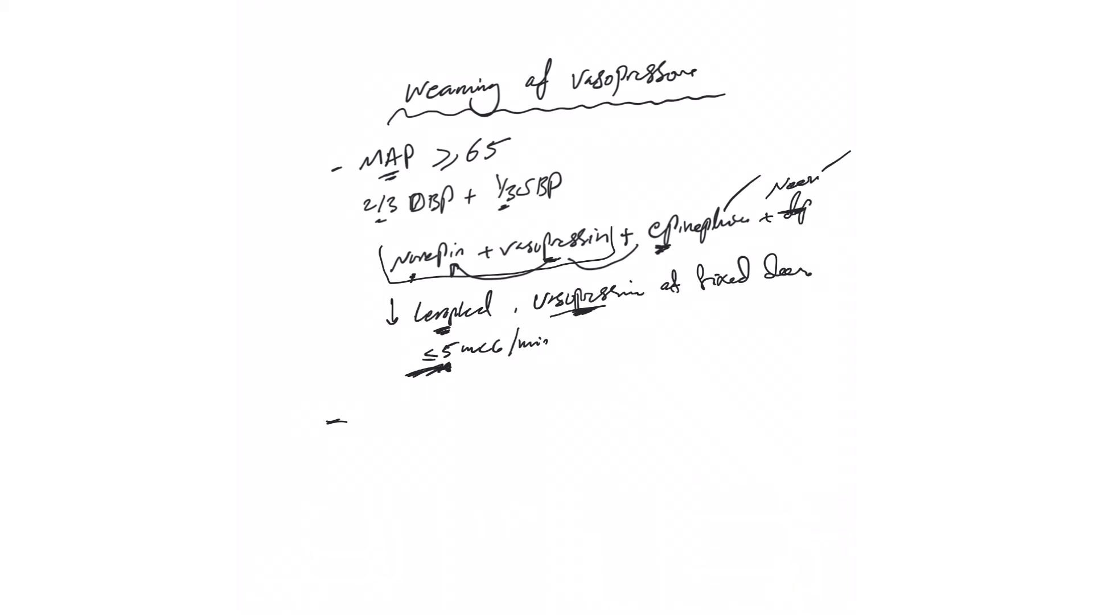
Write '↓BP: 15–30 minutes' and underline and bracket the waiting time.
text(↓1)
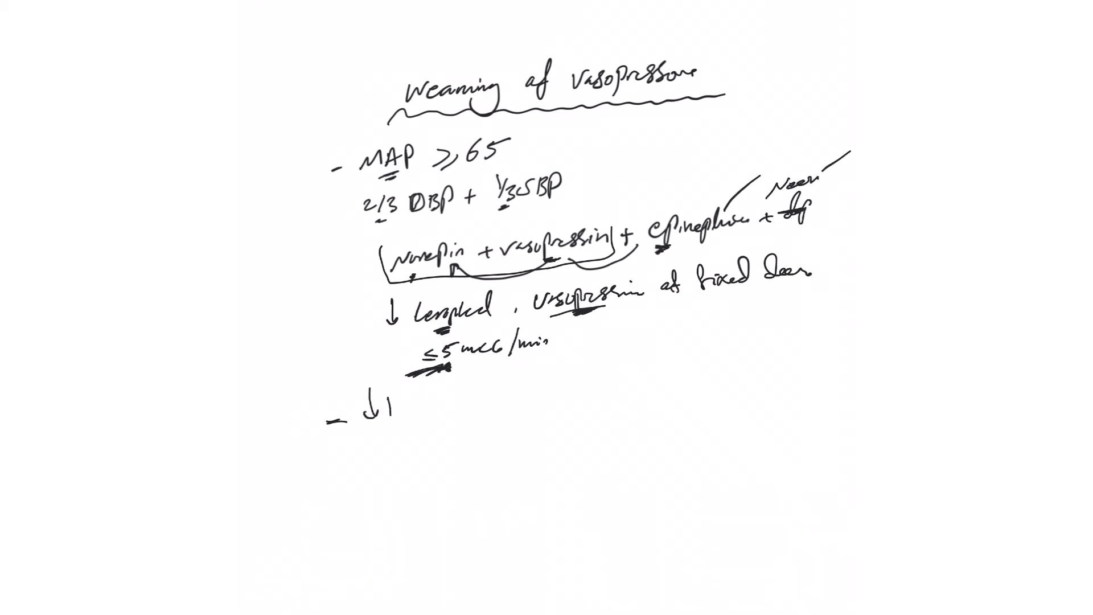
text(BP)
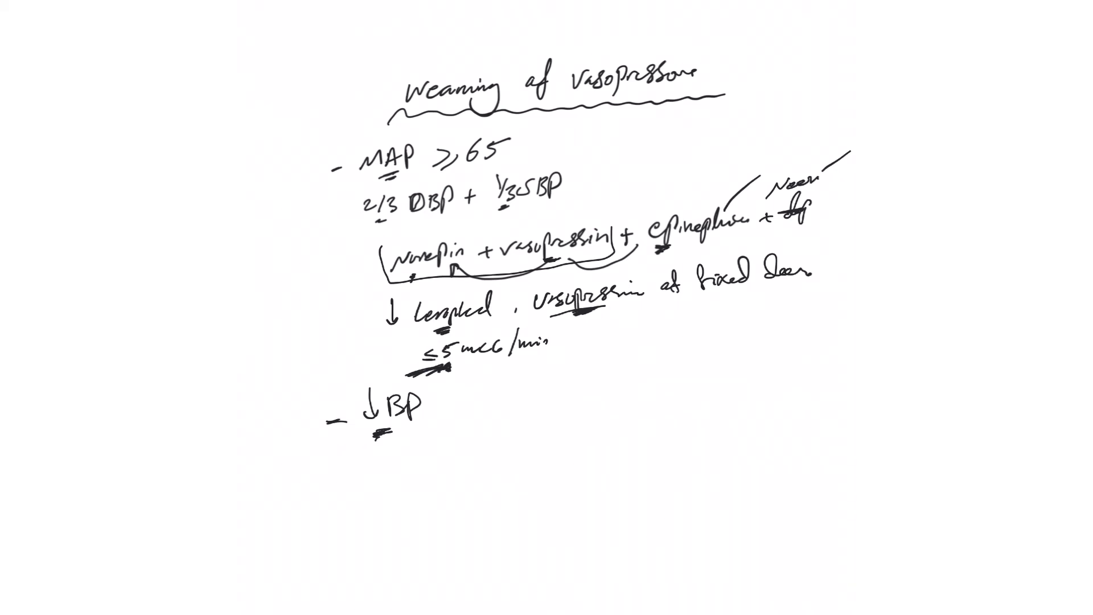
text(:)
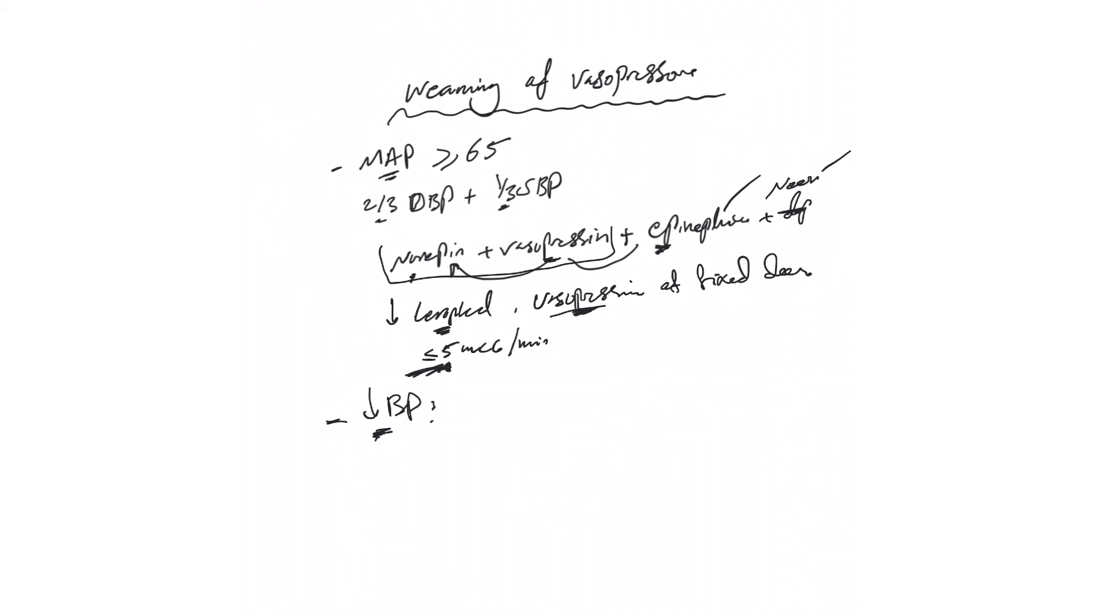
text(15.)
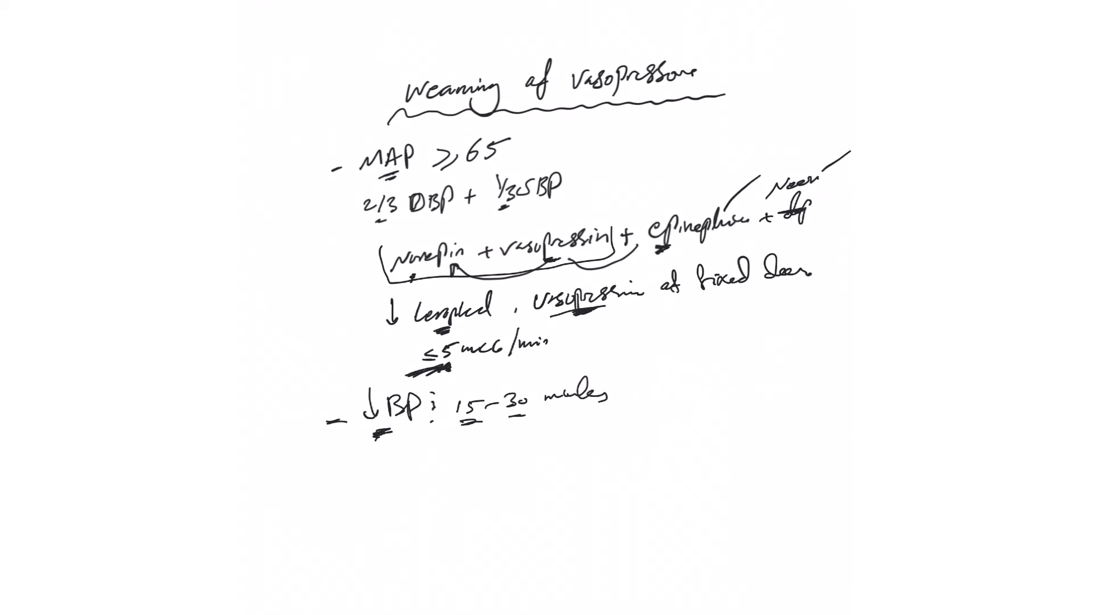
drag(457, 425, 617, 421)
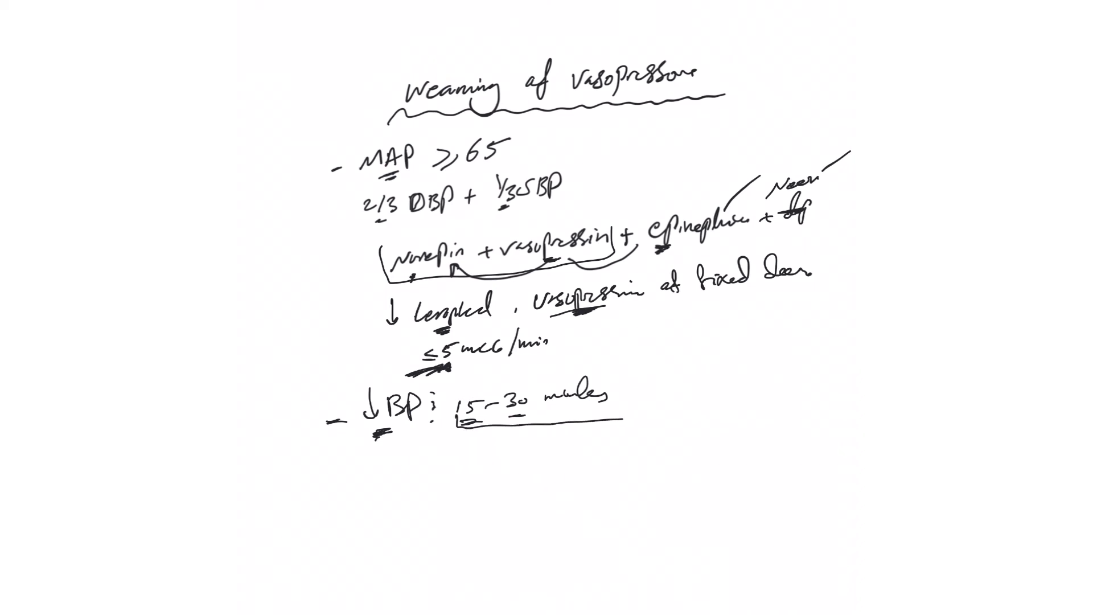
drag(628, 390, 627, 415)
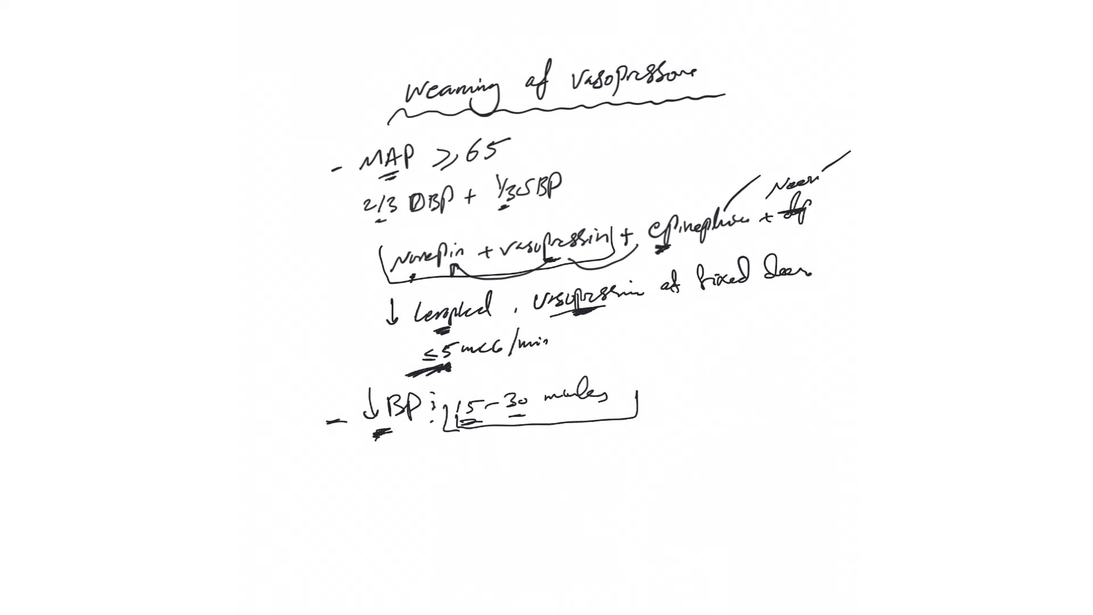